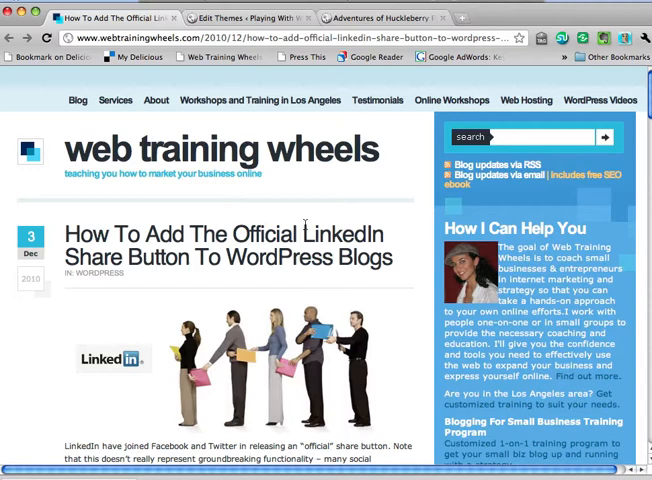
- Scroll the tutorial post down to the Vertical Count, Horizontal Count and No Count code boxes
{"action": "scroll", "scroll_direction": "down", "scroll_amount": 3}
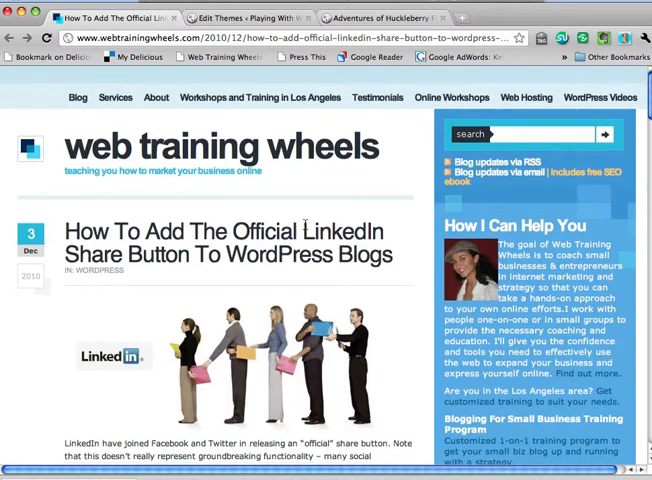
{"action": "scroll", "scroll_direction": "down", "scroll_amount": 3}
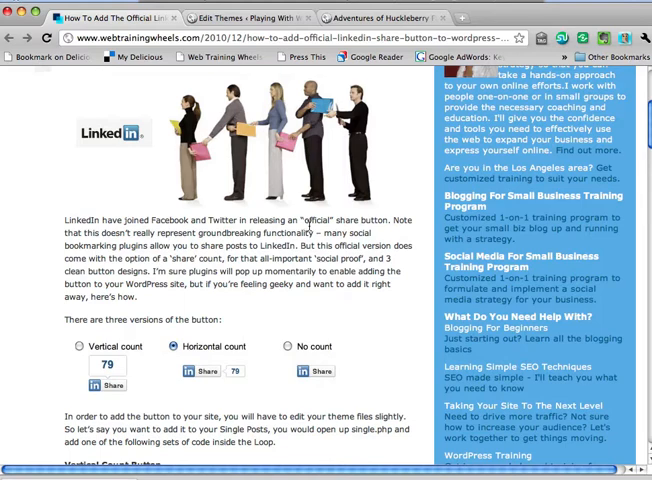
{"action": "scroll", "scroll_direction": "up", "scroll_amount": 3}
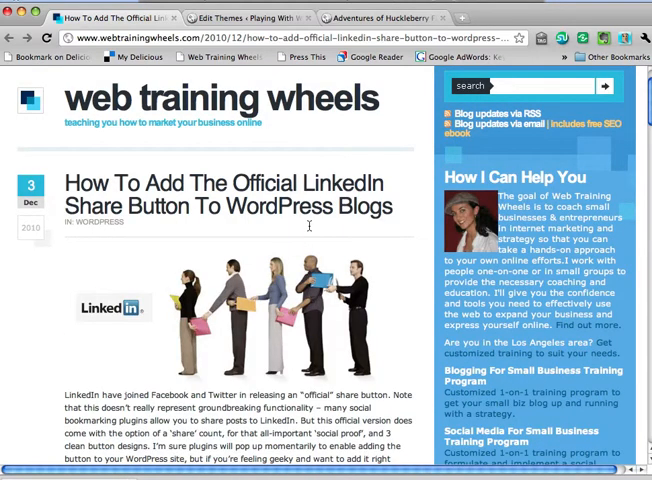
{"action": "mouse_move", "coordinate": [312, 230]}
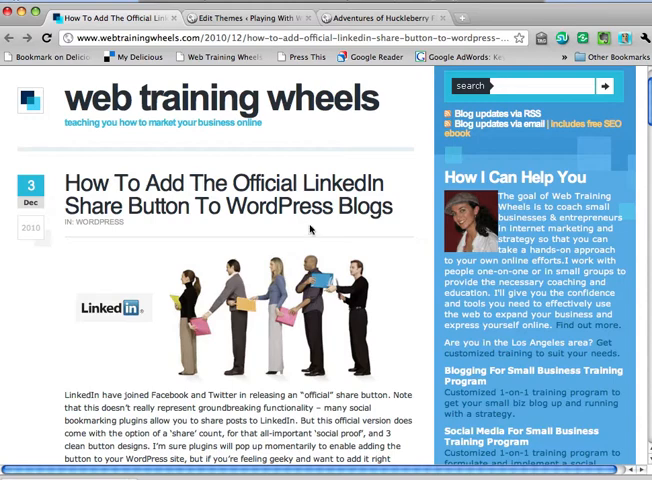
{"action": "mouse_move", "coordinate": [376, 204]}
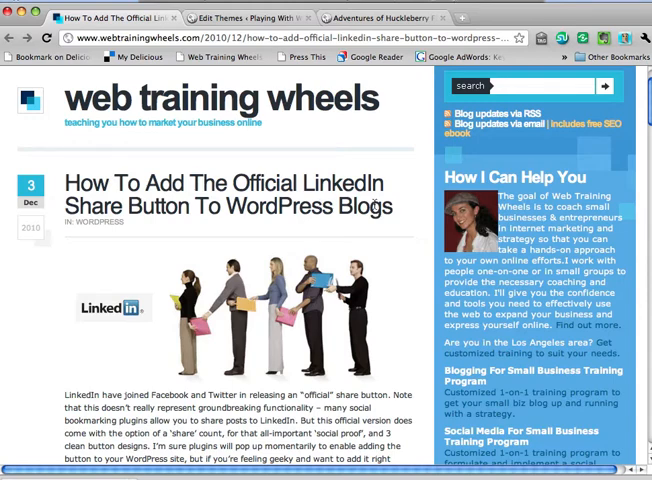
{"action": "scroll", "scroll_direction": "down", "scroll_amount": 3}
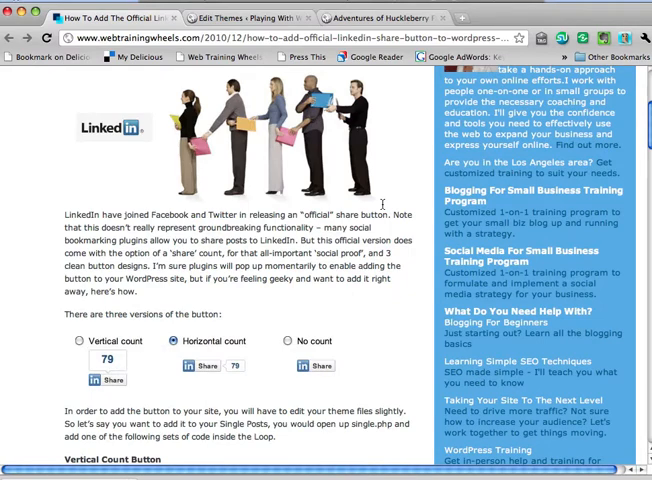
{"action": "scroll", "scroll_direction": "down", "scroll_amount": 3}
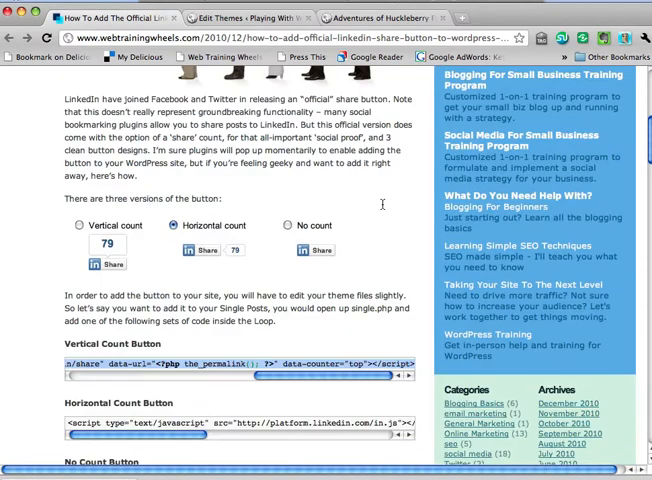
{"action": "scroll", "scroll_direction": "down", "scroll_amount": 3}
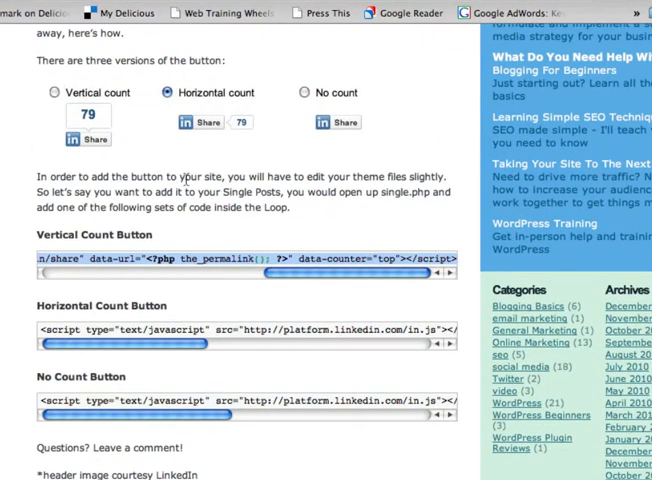
{"action": "mouse_move", "coordinate": [136, 164]}
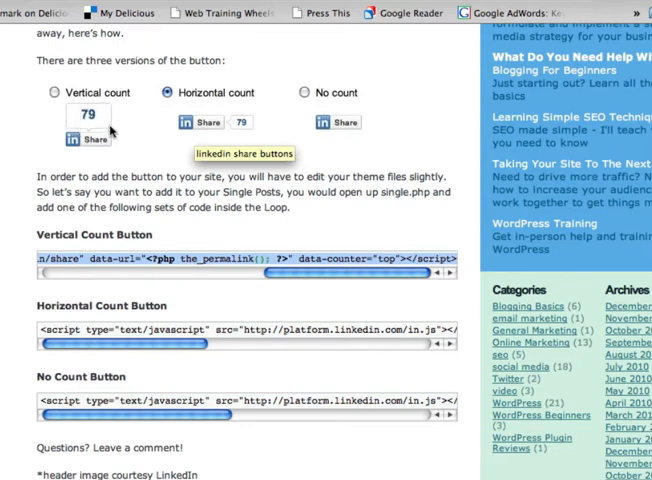
{"action": "mouse_move", "coordinate": [362, 124]}
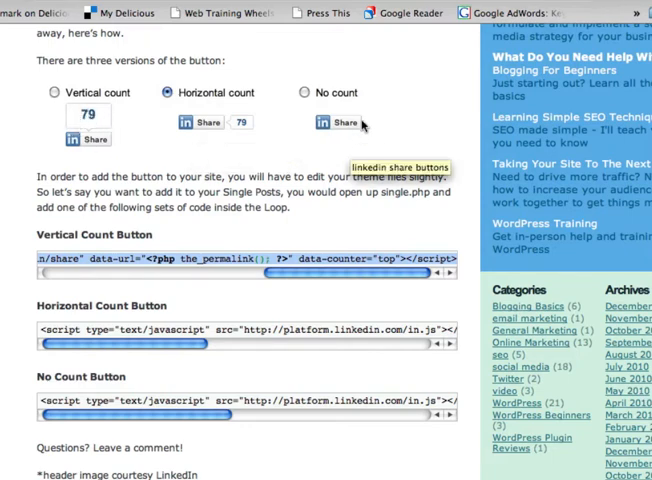
{"action": "mouse_move", "coordinate": [346, 134]}
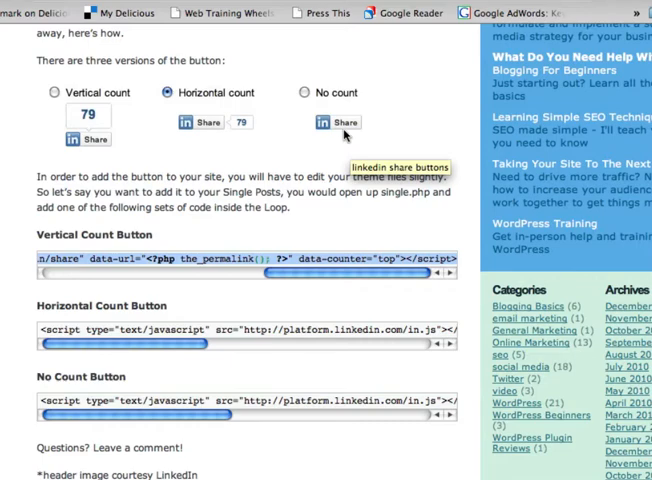
{"action": "scroll", "scroll_direction": "up", "scroll_amount": 3}
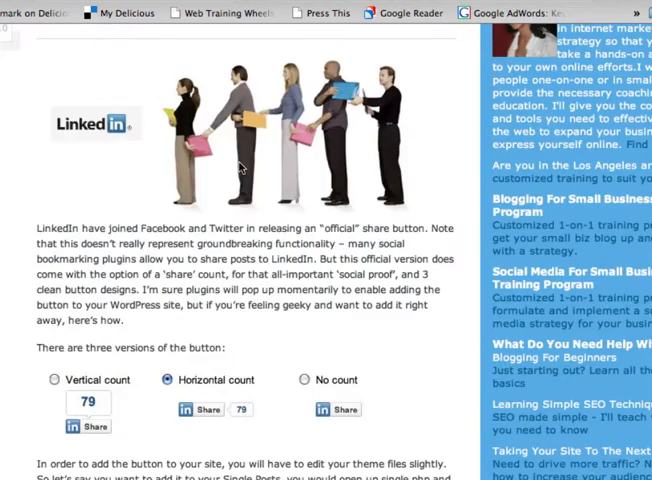
{"action": "scroll", "scroll_direction": "up", "scroll_amount": 3}
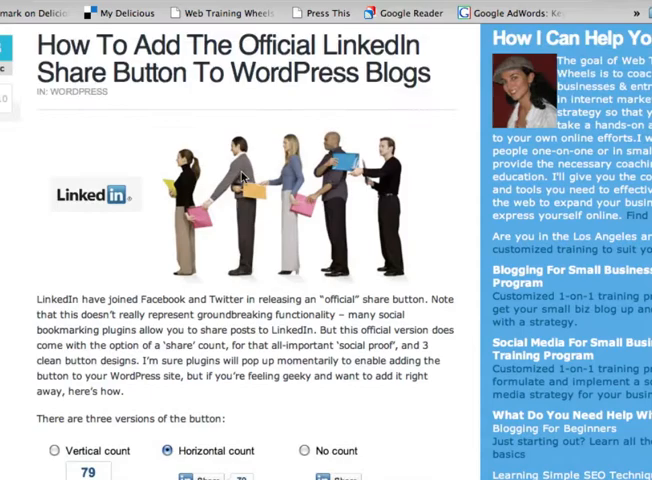
{"action": "scroll", "scroll_direction": "down", "scroll_amount": 3}
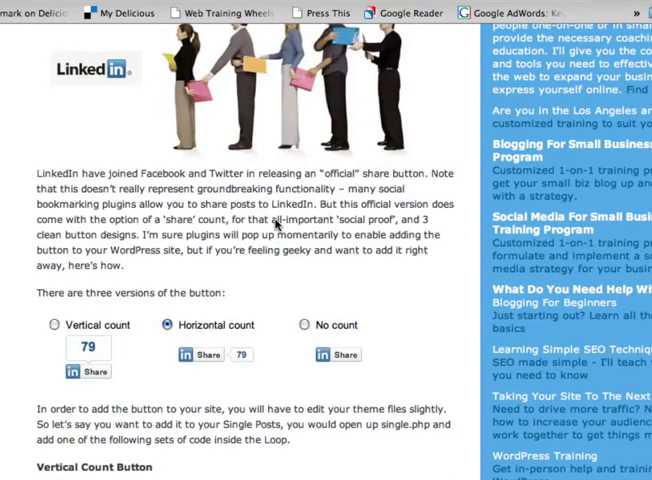
{"action": "scroll", "scroll_direction": "down", "scroll_amount": 3}
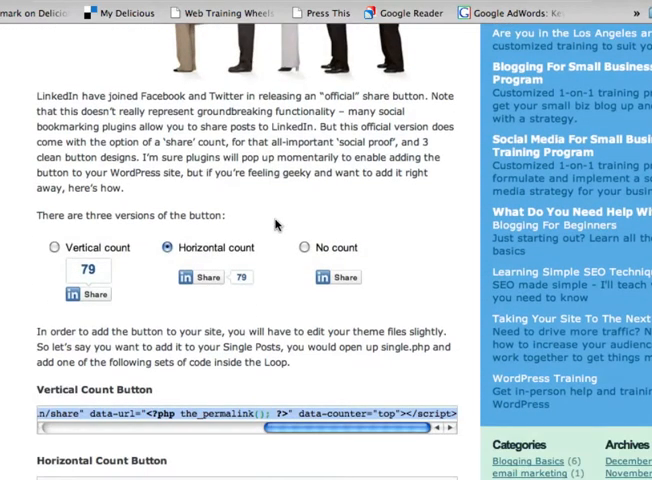
{"action": "scroll", "scroll_direction": "down", "scroll_amount": 3}
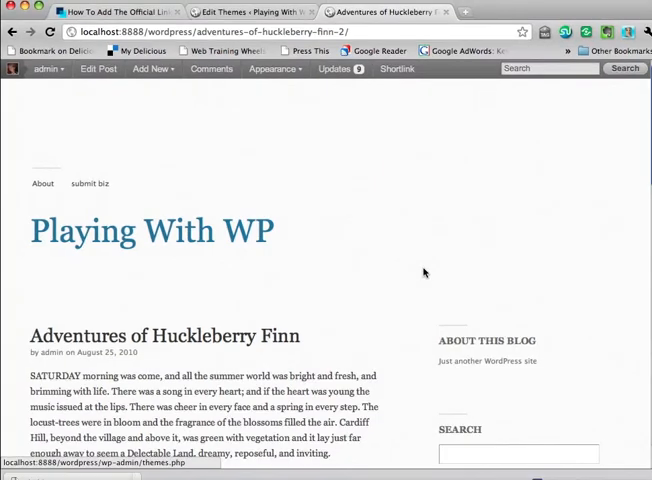
- Scroll the Huckleberry Finn post down to the Leave your comment link and share links
{"action": "scroll", "scroll_direction": "down", "scroll_amount": 3}
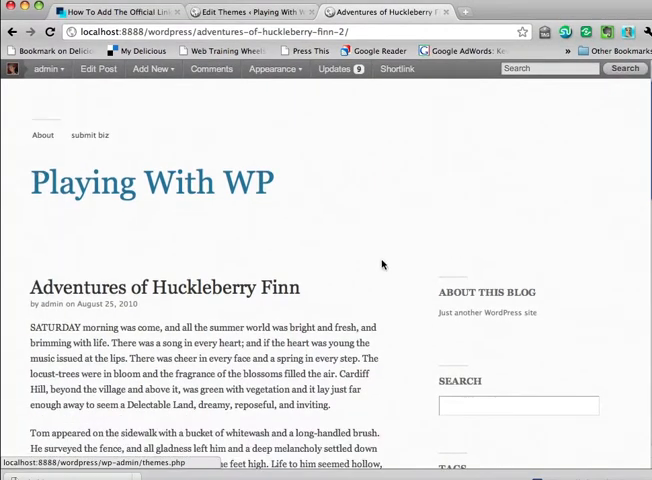
{"action": "scroll", "scroll_direction": "down", "scroll_amount": 3}
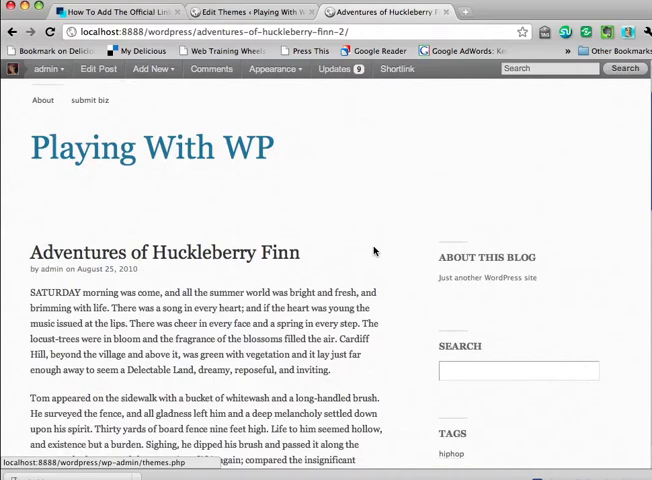
{"action": "scroll", "scroll_direction": "down", "scroll_amount": 3}
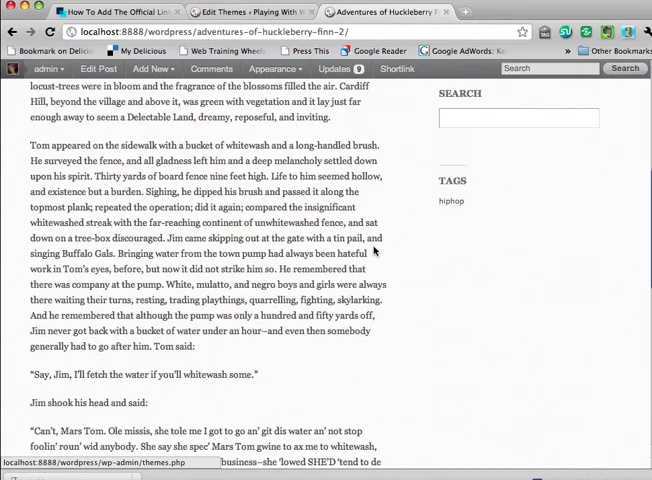
{"action": "scroll", "scroll_direction": "down", "scroll_amount": 3}
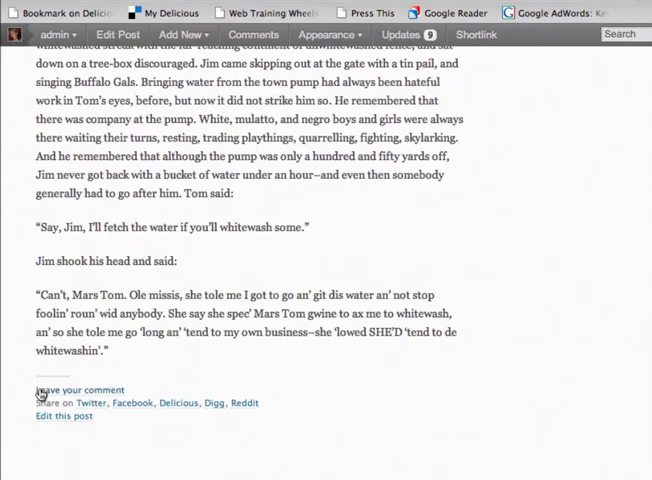
{"action": "mouse_move", "coordinate": [212, 372]}
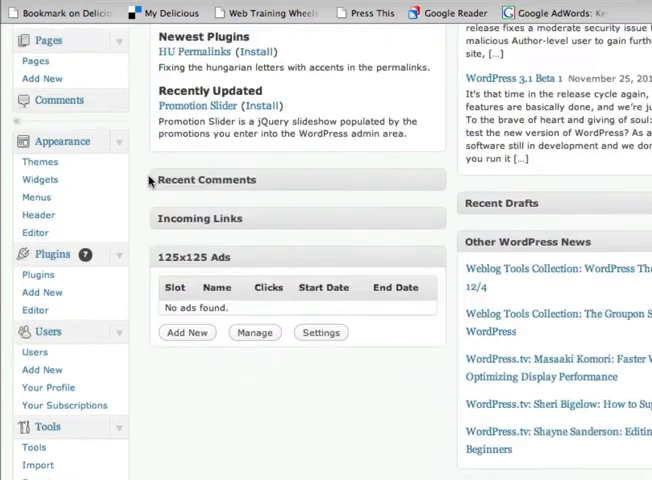
- Open Appearance > Editor to reach Edit Themes for the Modernist theme
{"action": "scroll", "scroll_direction": "down", "scroll_amount": 3}
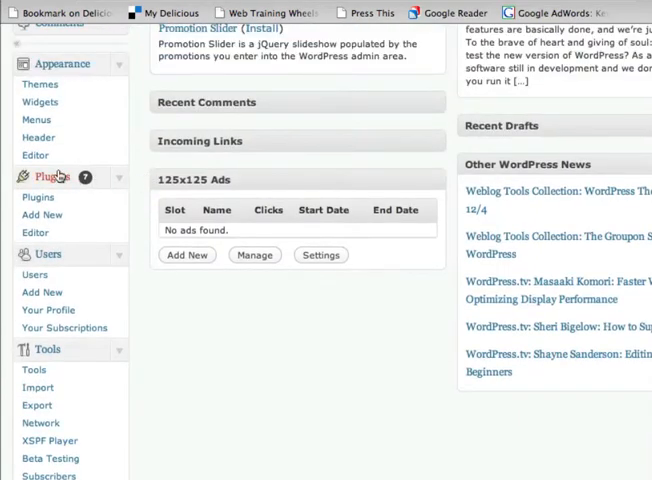
{"action": "left_click", "coordinate": [36, 156]}
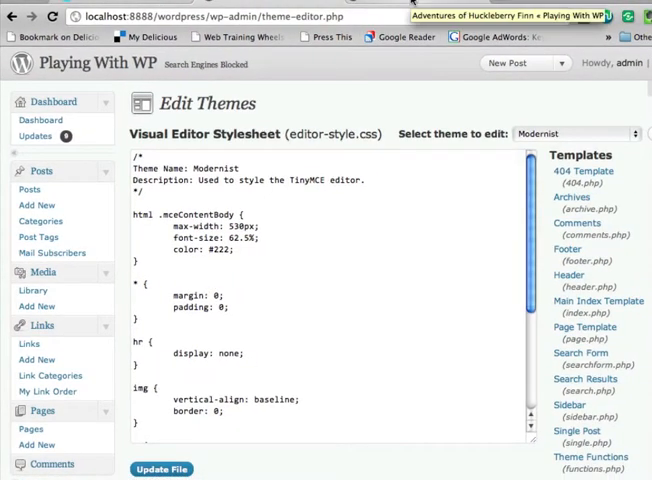
{"action": "scroll", "scroll_direction": "down", "scroll_amount": 3}
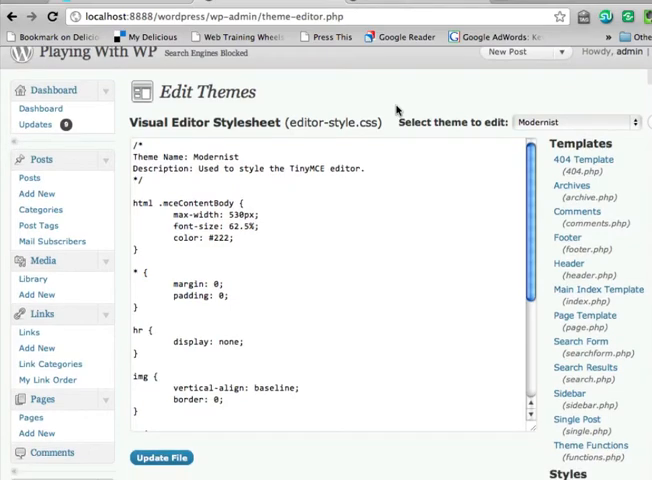
{"action": "mouse_move", "coordinate": [544, 92]}
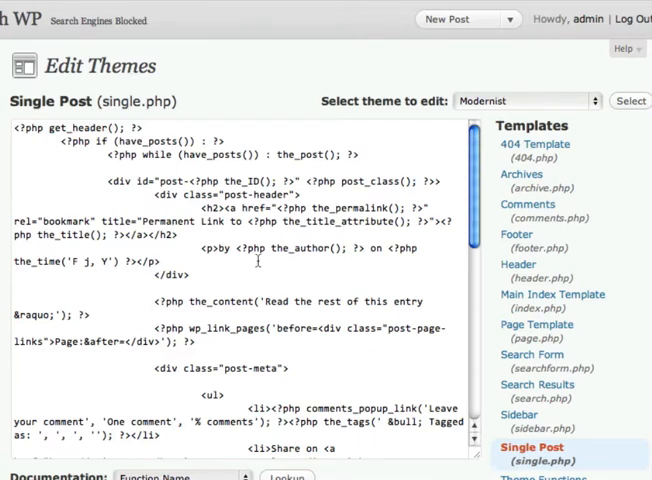
{"action": "mouse_move", "coordinate": [256, 262]}
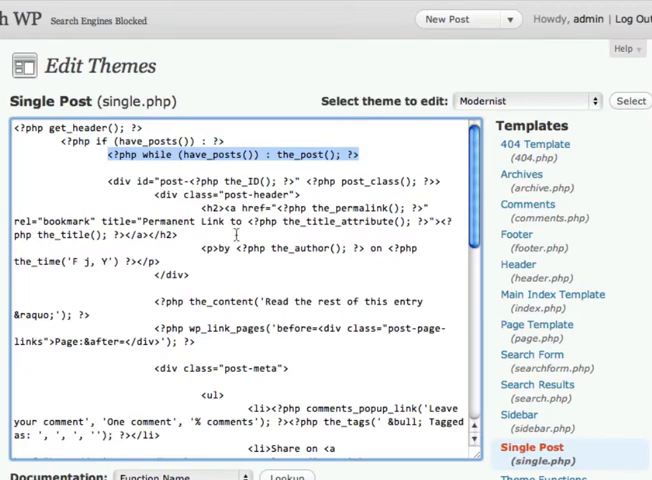
{"action": "scroll", "scroll_direction": "down", "scroll_amount": 3}
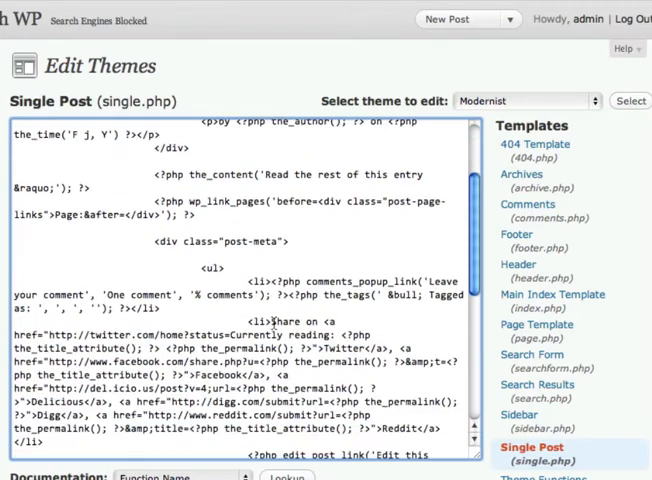
{"action": "scroll", "scroll_direction": "down", "scroll_amount": 3}
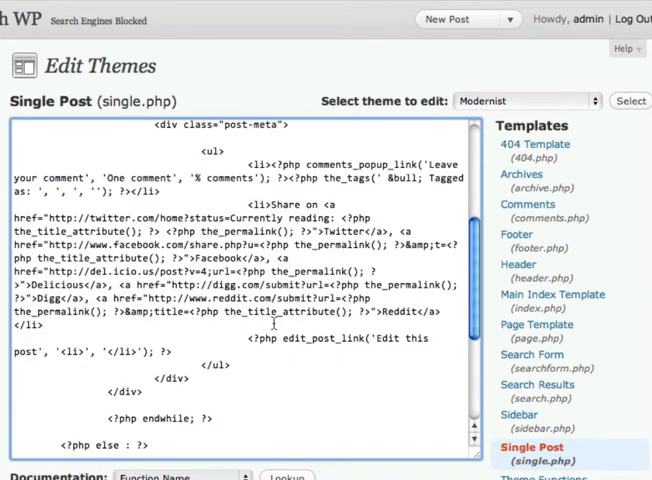
{"action": "scroll", "scroll_direction": "down", "scroll_amount": 3}
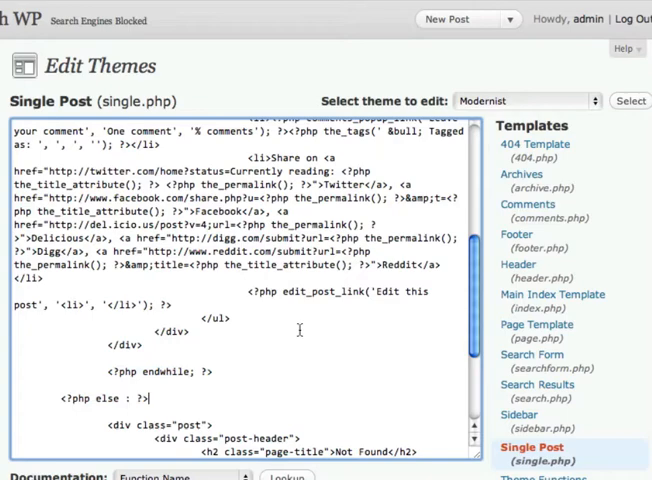
{"action": "scroll", "scroll_direction": "up", "scroll_amount": 3}
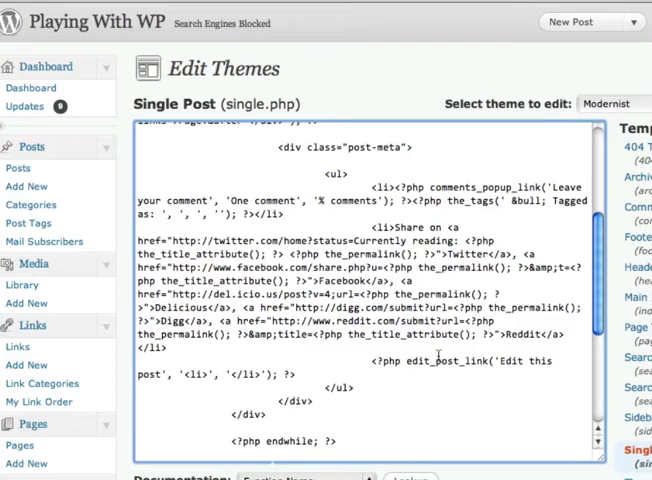
{"action": "scroll", "scroll_direction": "up", "scroll_amount": 3}
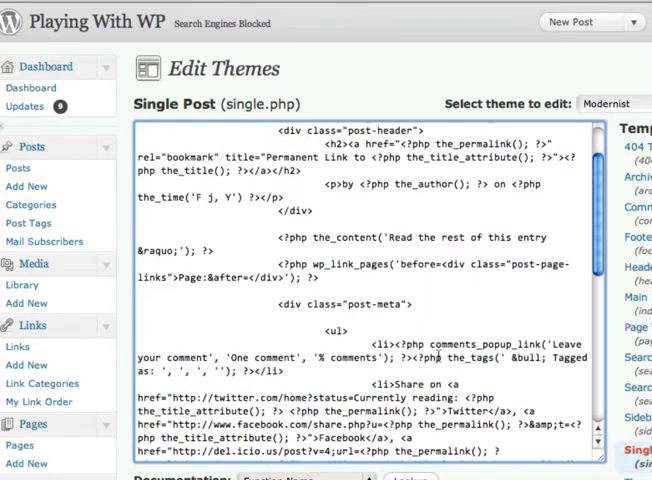
{"action": "scroll", "scroll_direction": "up", "scroll_amount": 3}
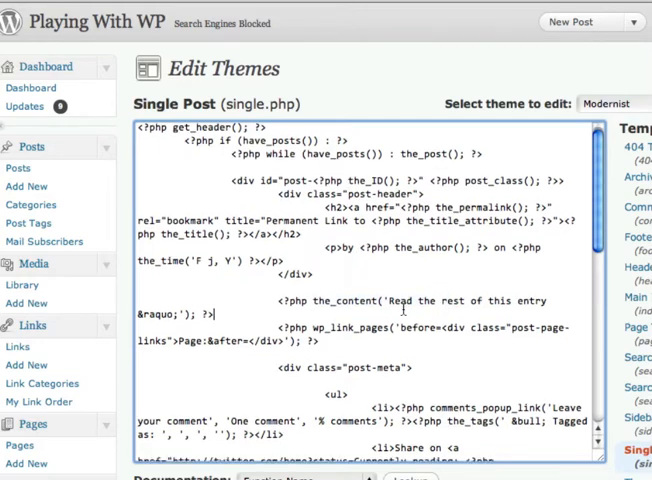
{"action": "scroll", "scroll_direction": "down", "scroll_amount": 3}
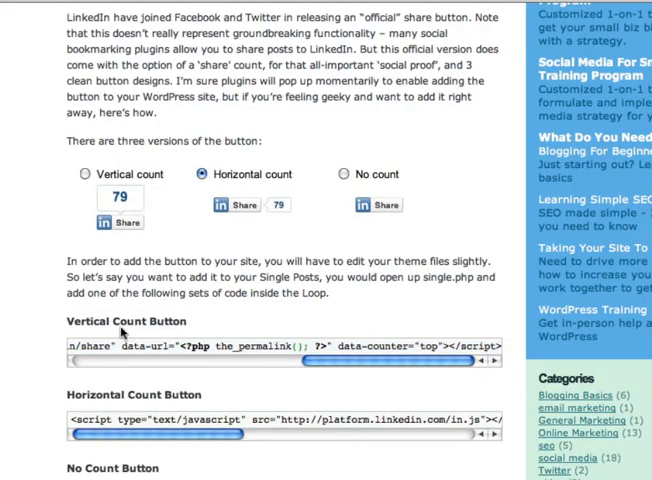
{"action": "mouse_move", "coordinate": [120, 216]}
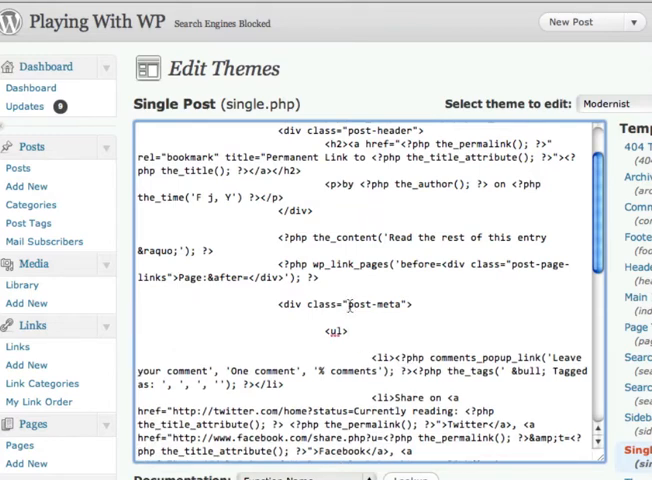
- Scroll single.php down to the post-meta area around comments_popup_link
{"action": "scroll", "scroll_direction": "down", "scroll_amount": 3}
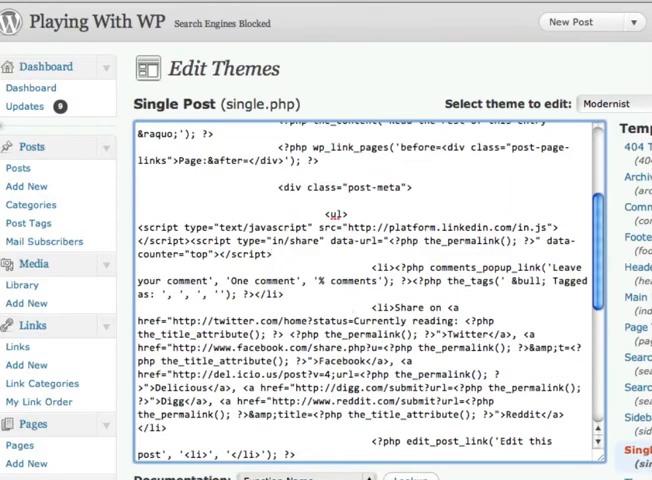
{"action": "scroll", "scroll_direction": "down", "scroll_amount": 3}
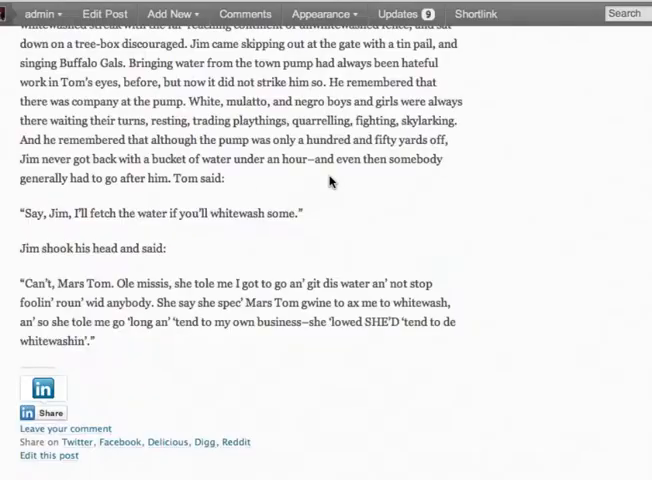
- Scroll the post to inspect the new LinkedIn Share button above the comment form
{"action": "scroll", "scroll_direction": "down", "scroll_amount": 3}
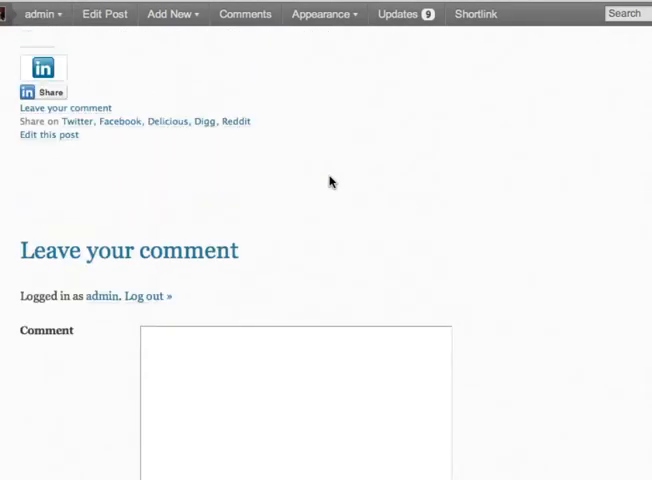
{"action": "scroll", "scroll_direction": "up", "scroll_amount": 3}
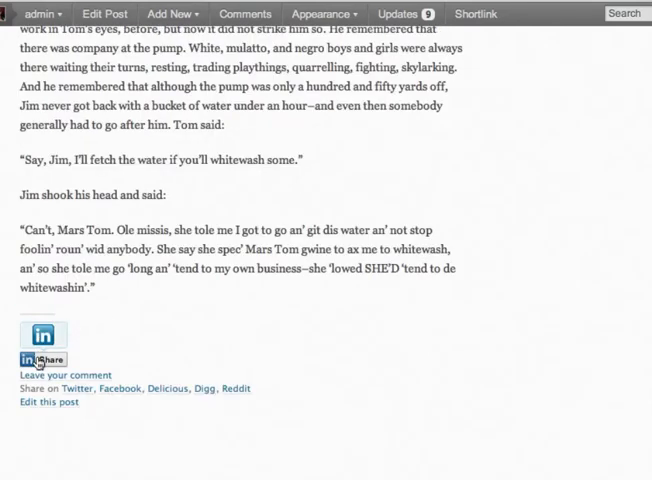
{"action": "mouse_move", "coordinate": [110, 334]}
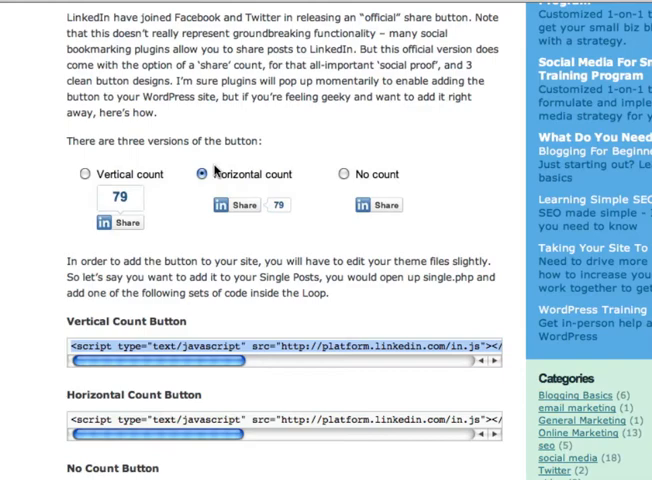
- Scroll the tutorial to the Horizontal Count Button code box
{"action": "scroll", "scroll_direction": "down", "scroll_amount": 3}
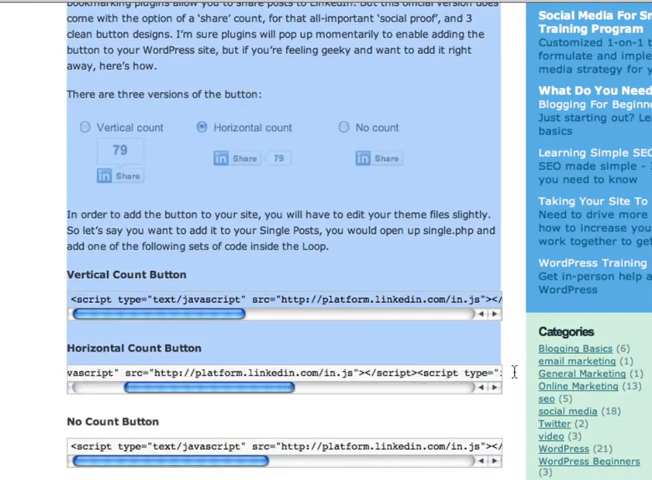
{"action": "scroll", "scroll_direction": "right", "scroll_amount": 3}
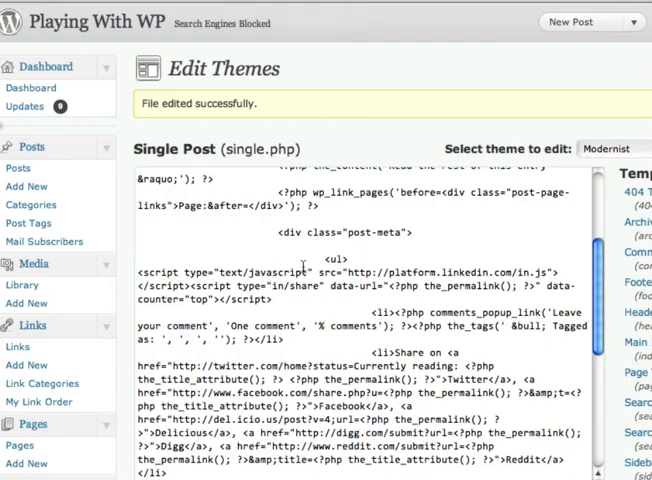
- Scroll single.php to the vertical share script so it can be replaced with the horizontal version
{"action": "scroll", "scroll_direction": "down", "scroll_amount": 3}
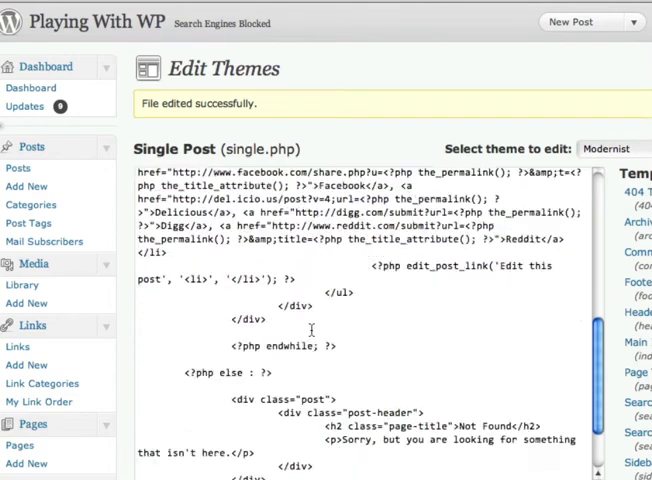
{"action": "scroll", "scroll_direction": "down", "scroll_amount": 3}
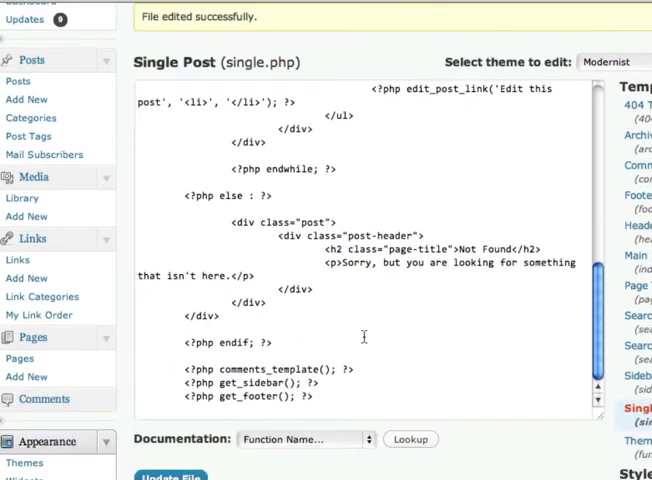
{"action": "scroll", "scroll_direction": "up", "scroll_amount": 3}
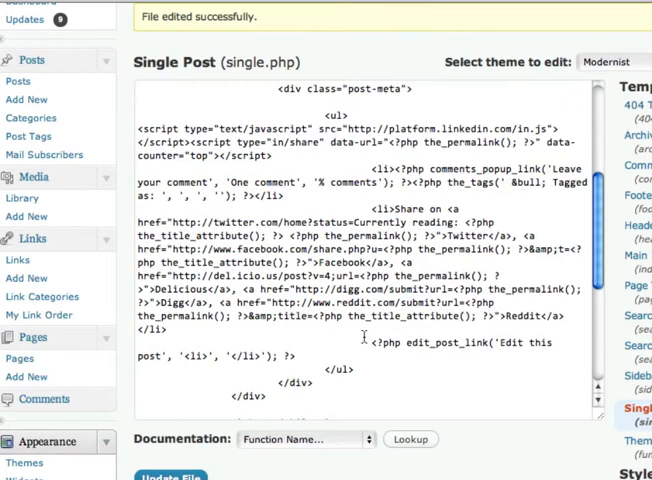
{"action": "scroll", "scroll_direction": "up", "scroll_amount": 3}
{"action": "type", "text": "righ"}
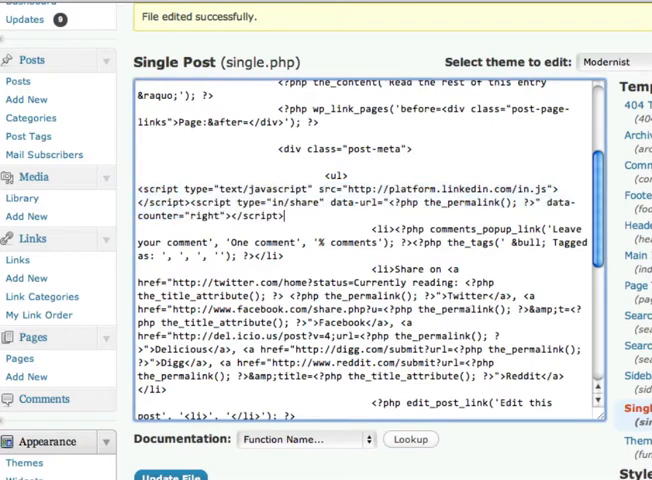
{"action": "scroll", "scroll_direction": "up", "scroll_amount": 3}
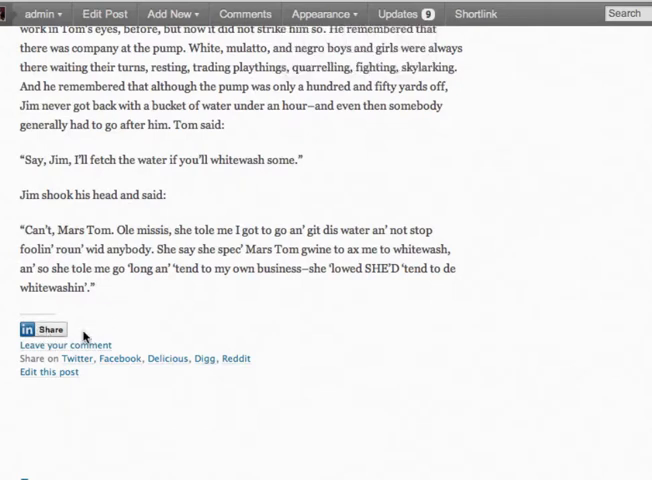
{"action": "mouse_move", "coordinate": [52, 334]}
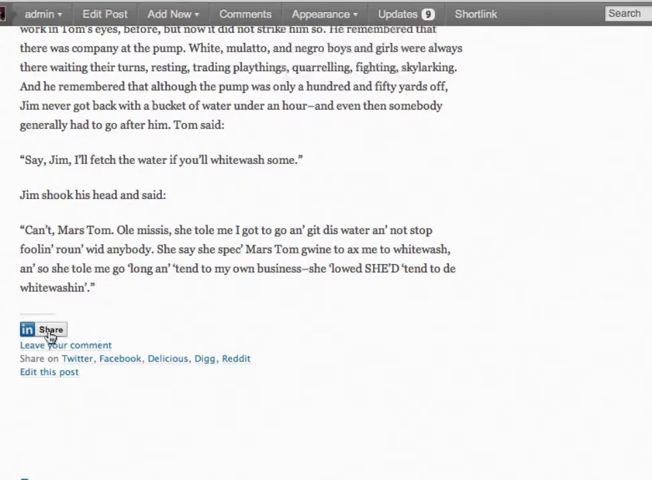
{"action": "mouse_move", "coordinate": [90, 332]}
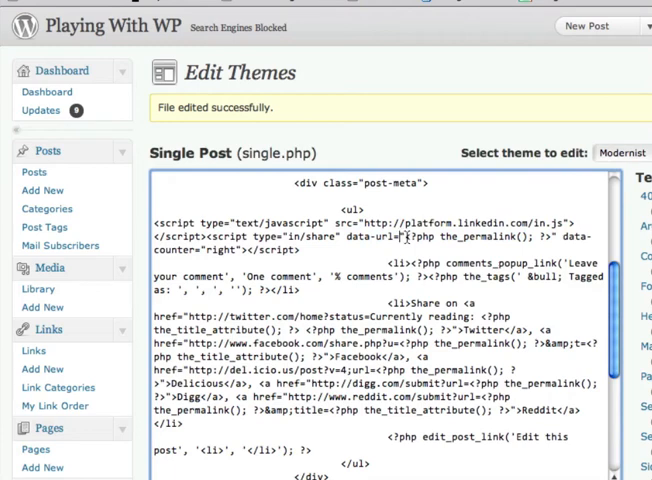
- Double-click inside the single.php code to select the share script
{"action": "double_click", "coordinate": [478, 240]}
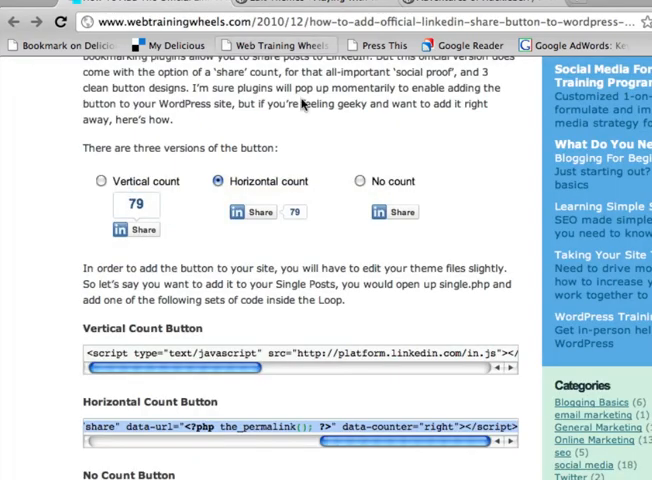
{"action": "mouse_move", "coordinate": [308, 320]}
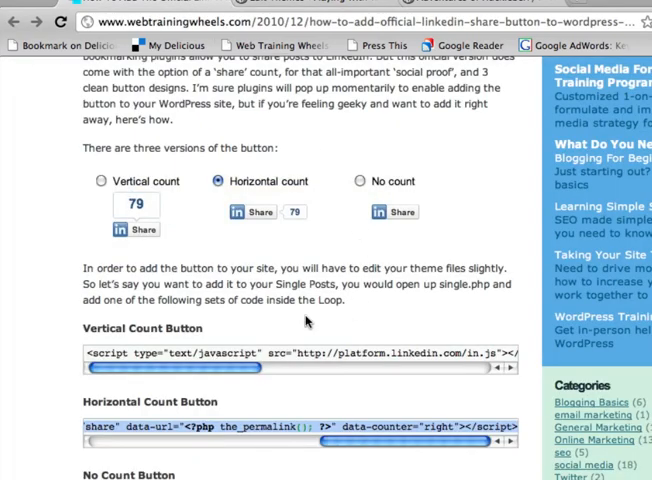
{"action": "mouse_move", "coordinate": [304, 322]}
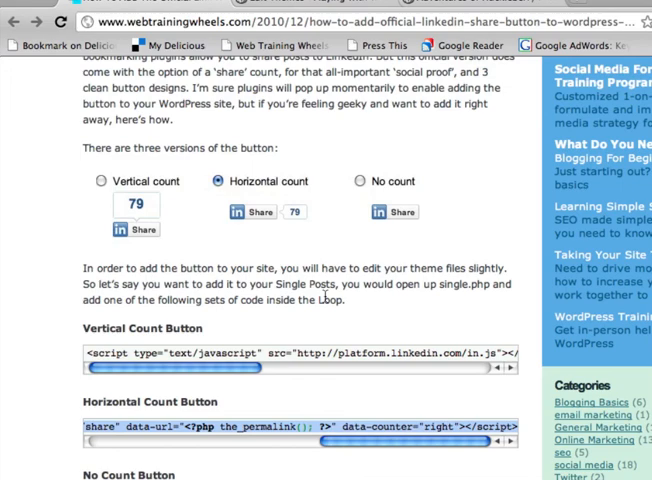
{"action": "scroll", "scroll_direction": "up", "scroll_amount": 3}
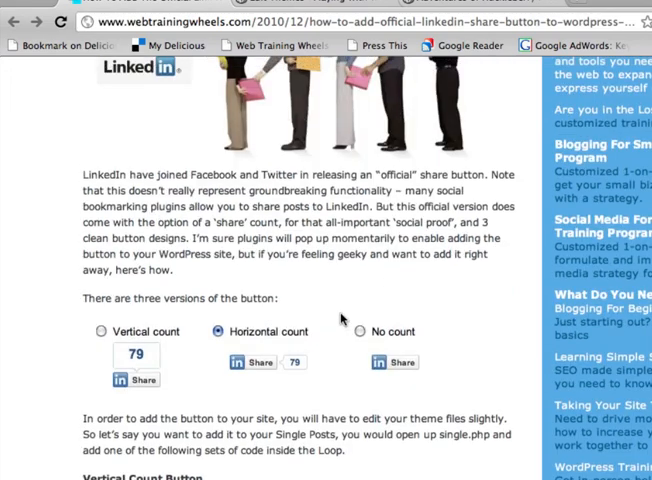